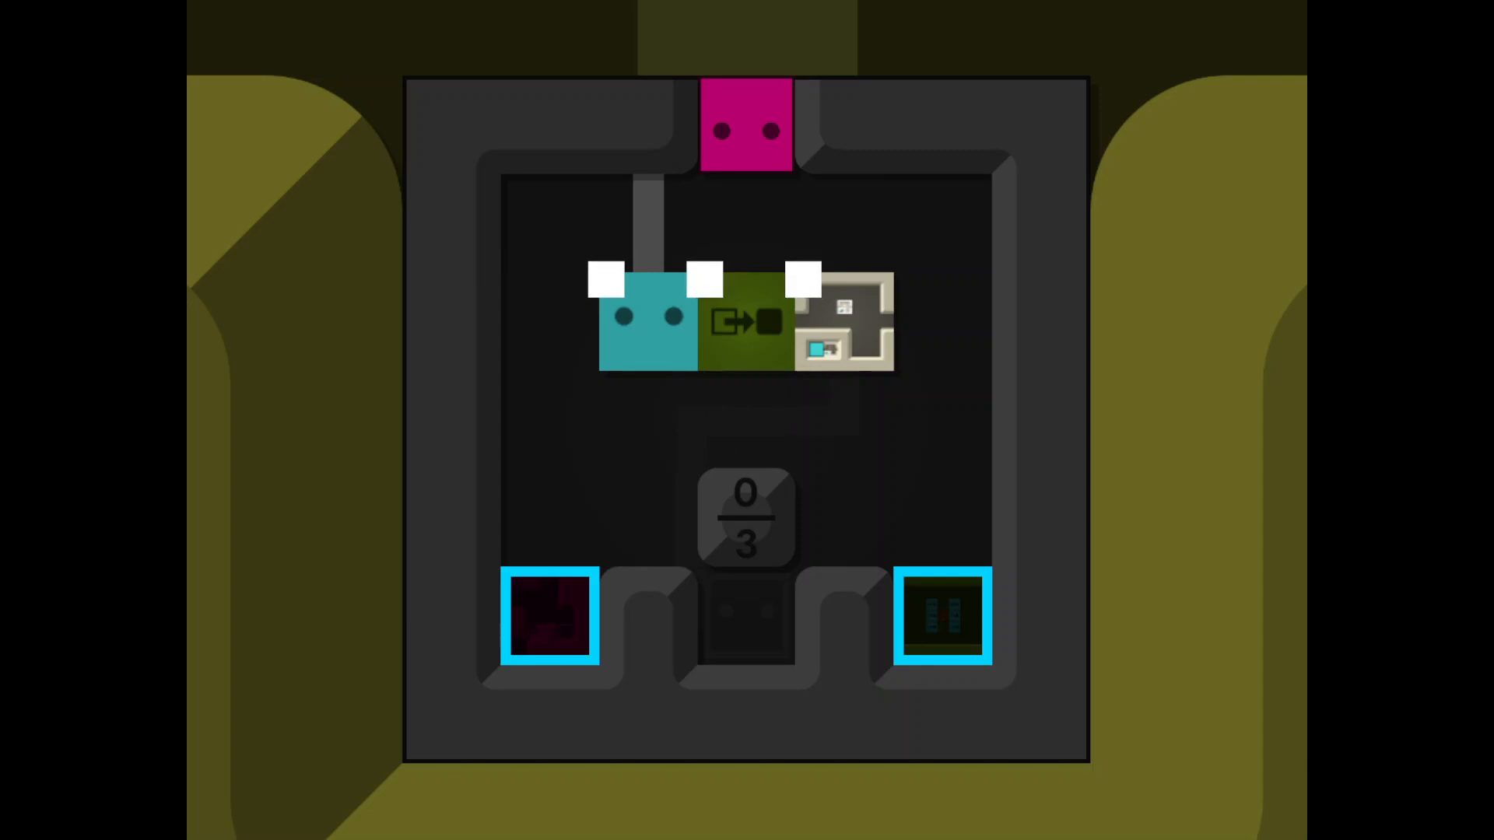
Enter the puzzle level, walk around the T-shaped wall and push the pink block along the corridor.
{"action": "key", "text": "Down"}
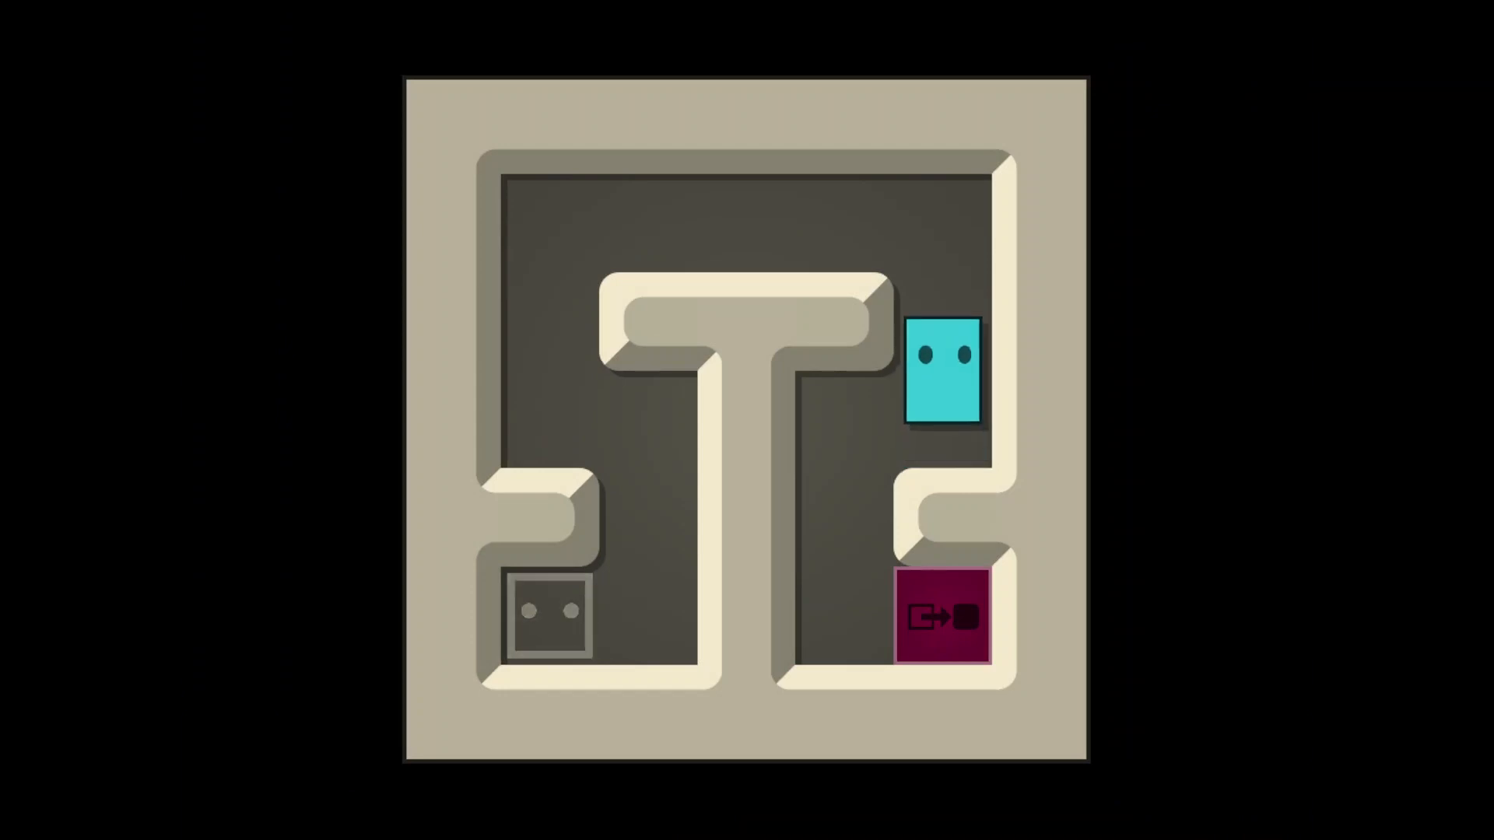
{"action": "key", "text": "Left"}
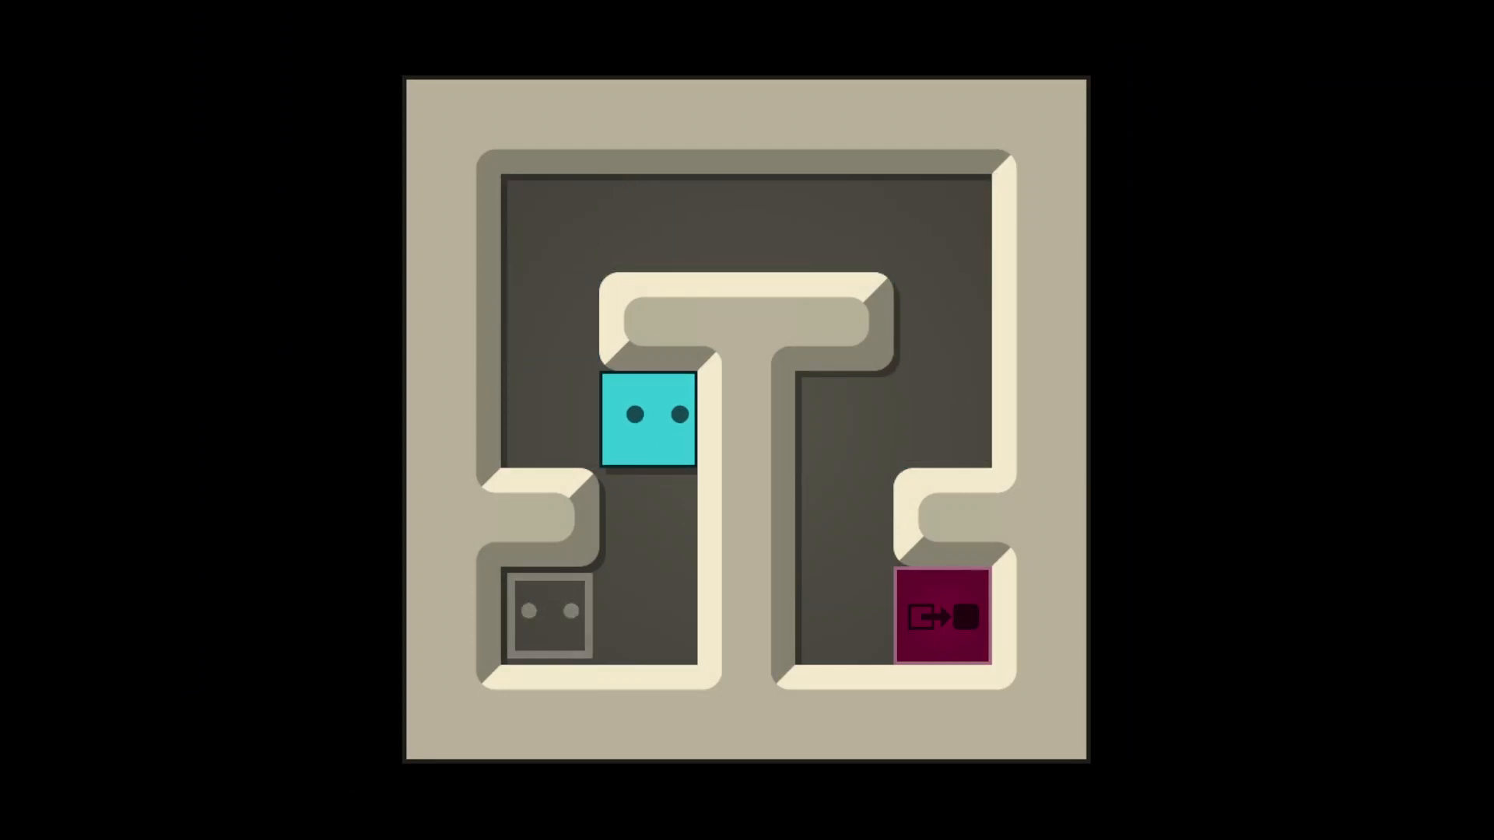
{"action": "key", "text": "Down"}
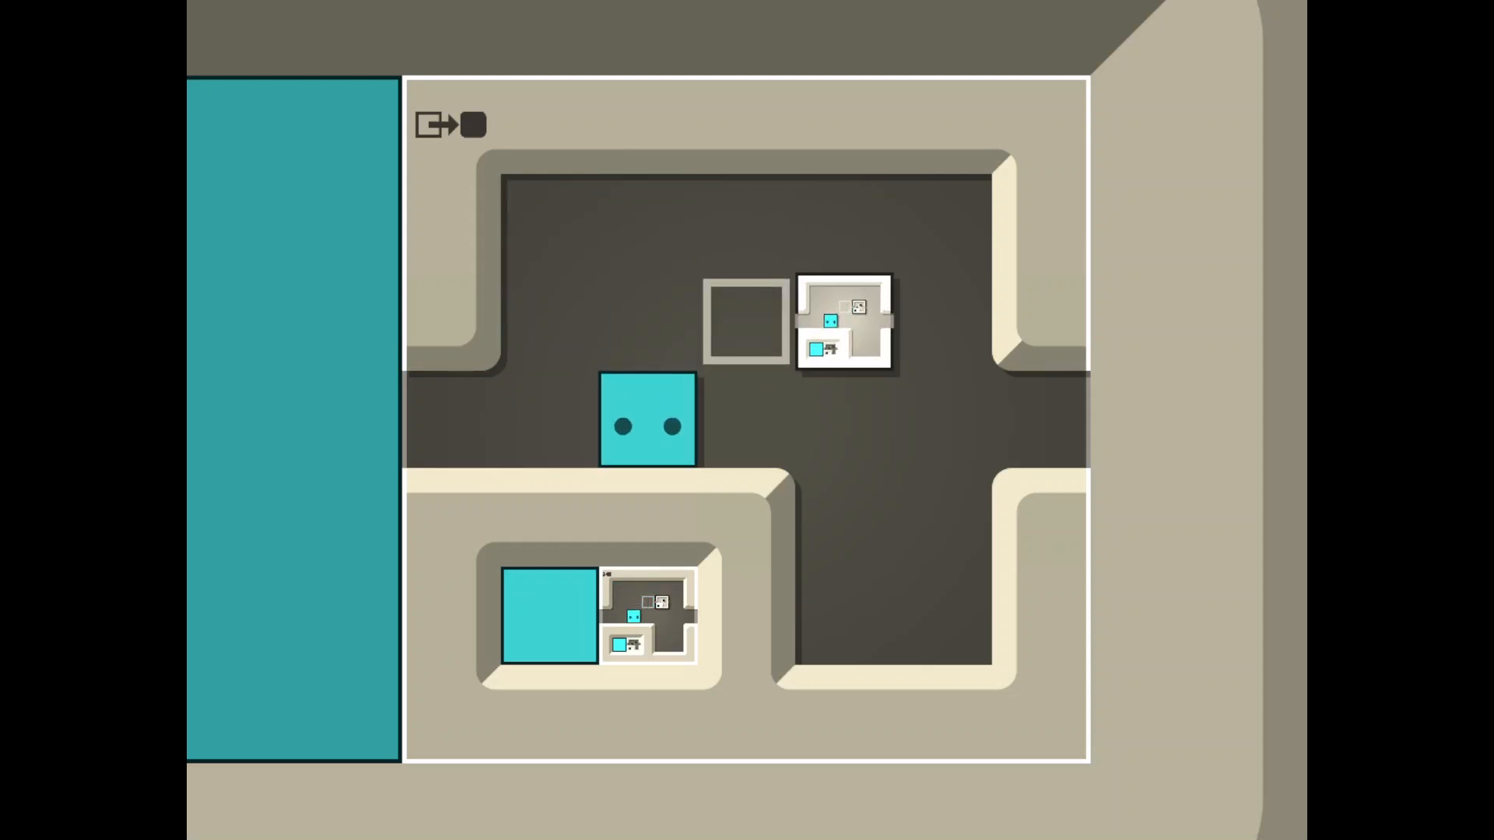
{"action": "key", "text": "Right"}
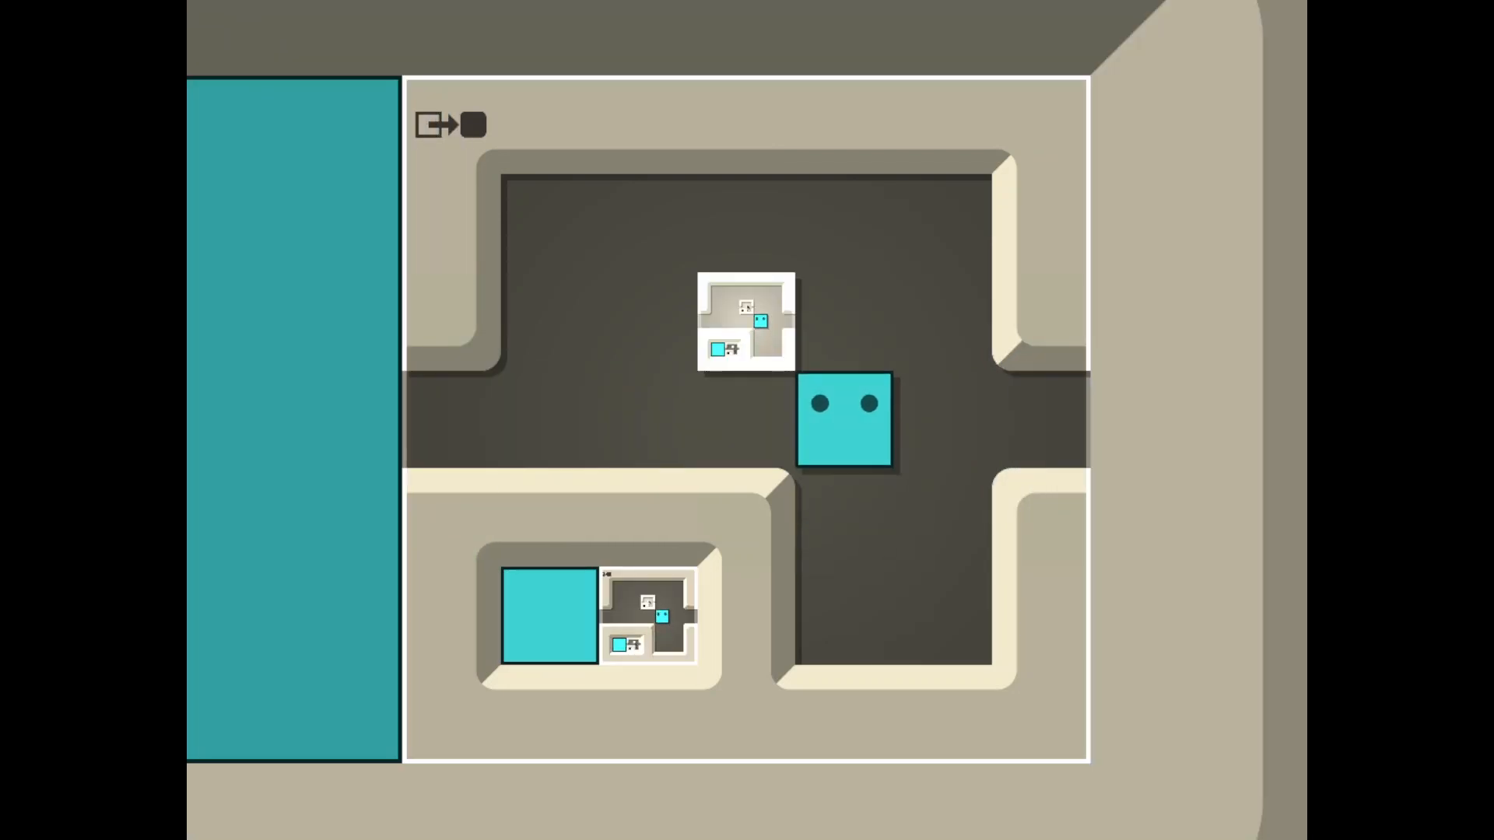
{"action": "key", "text": "Left"}
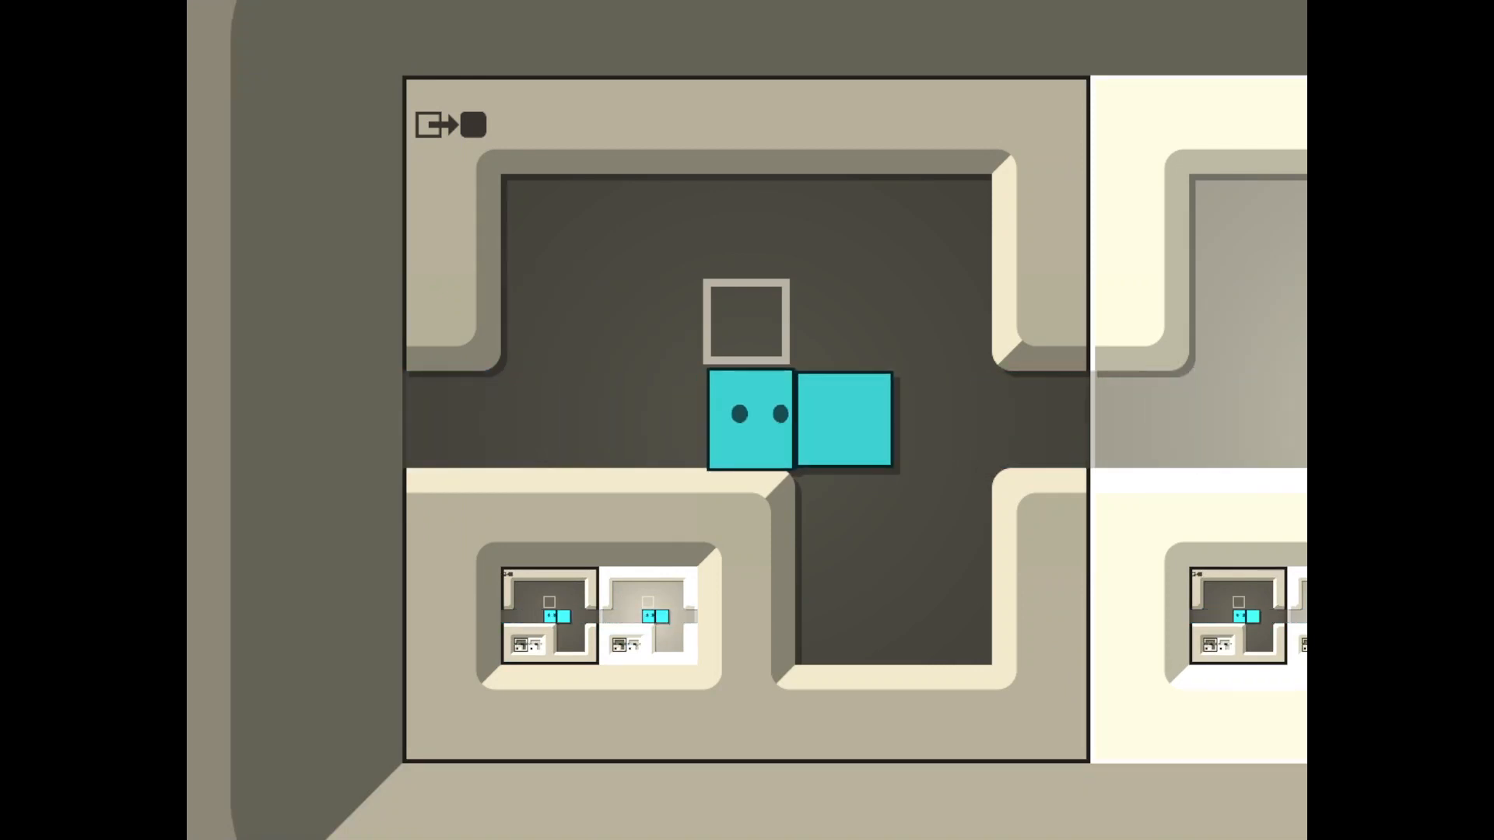
{"action": "key", "text": "up"}
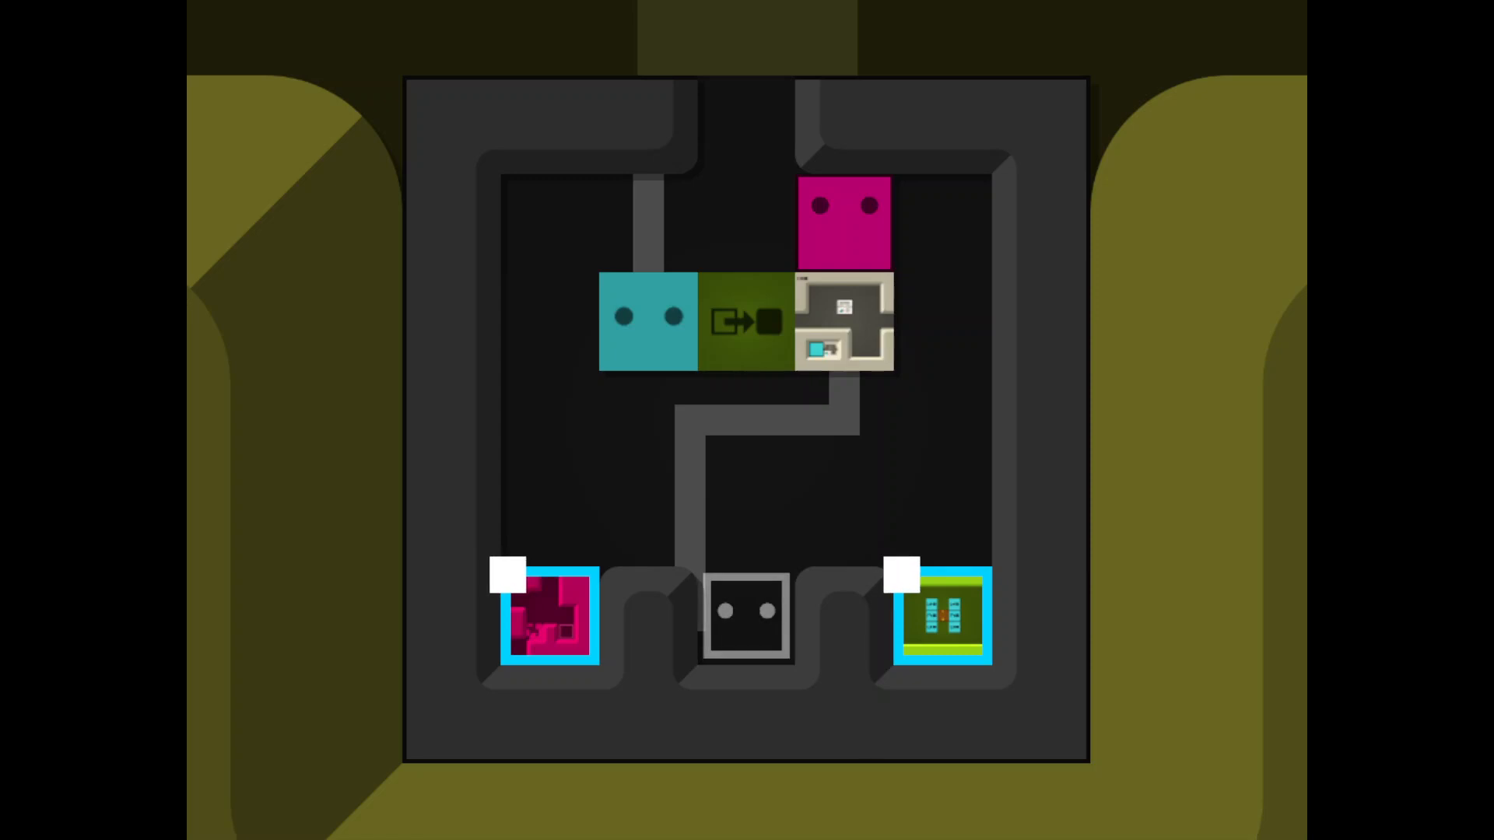
{"action": "key", "text": "Left"}
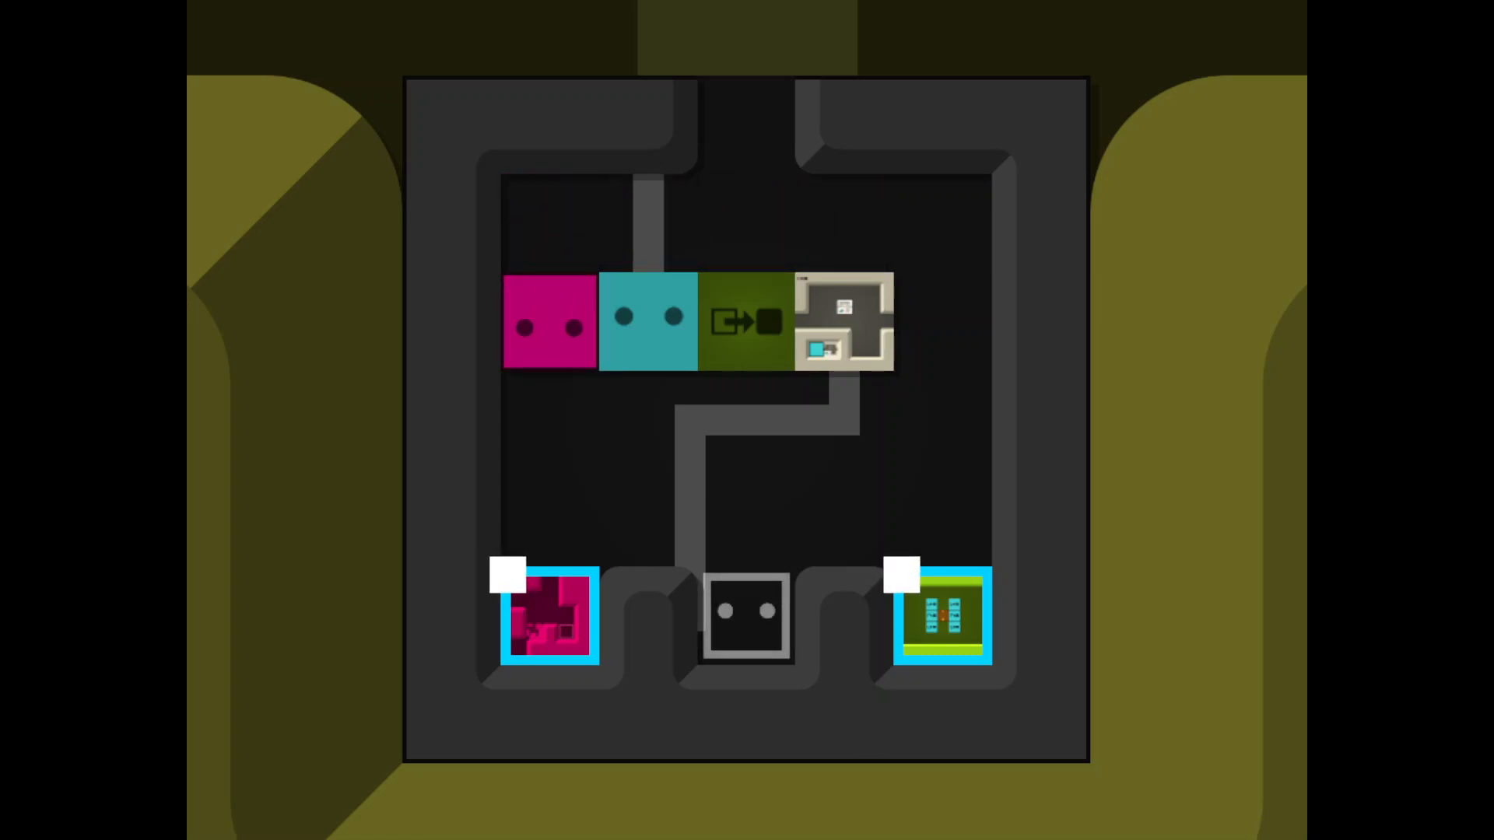
Briefly pause and resume the level, then move the player right along the corridor.
{"action": "key", "text": "Escape"}
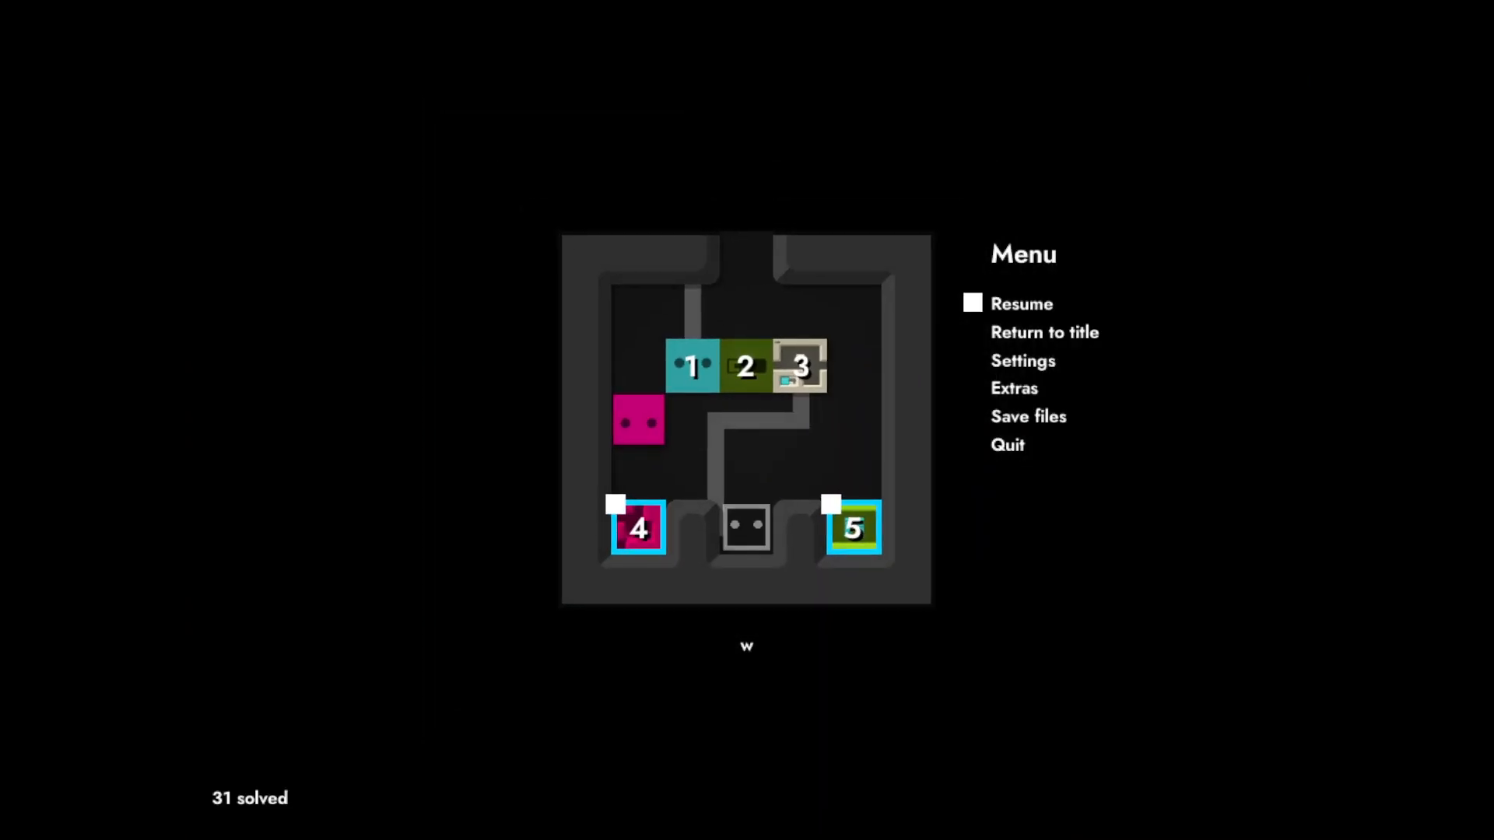
{"action": "left_click", "coordinate": [1021, 304]}
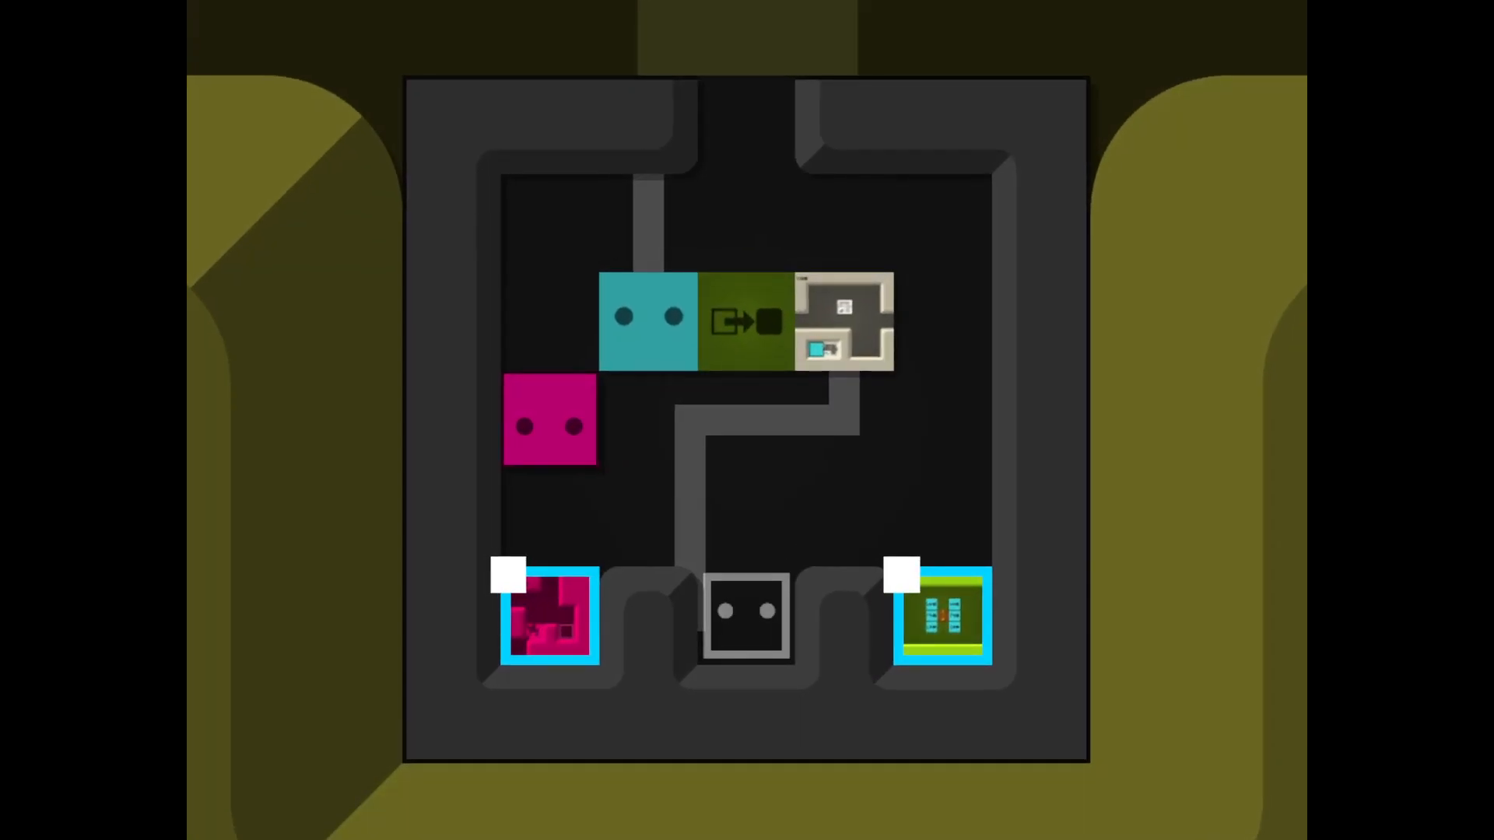
{"action": "key", "text": "down"}
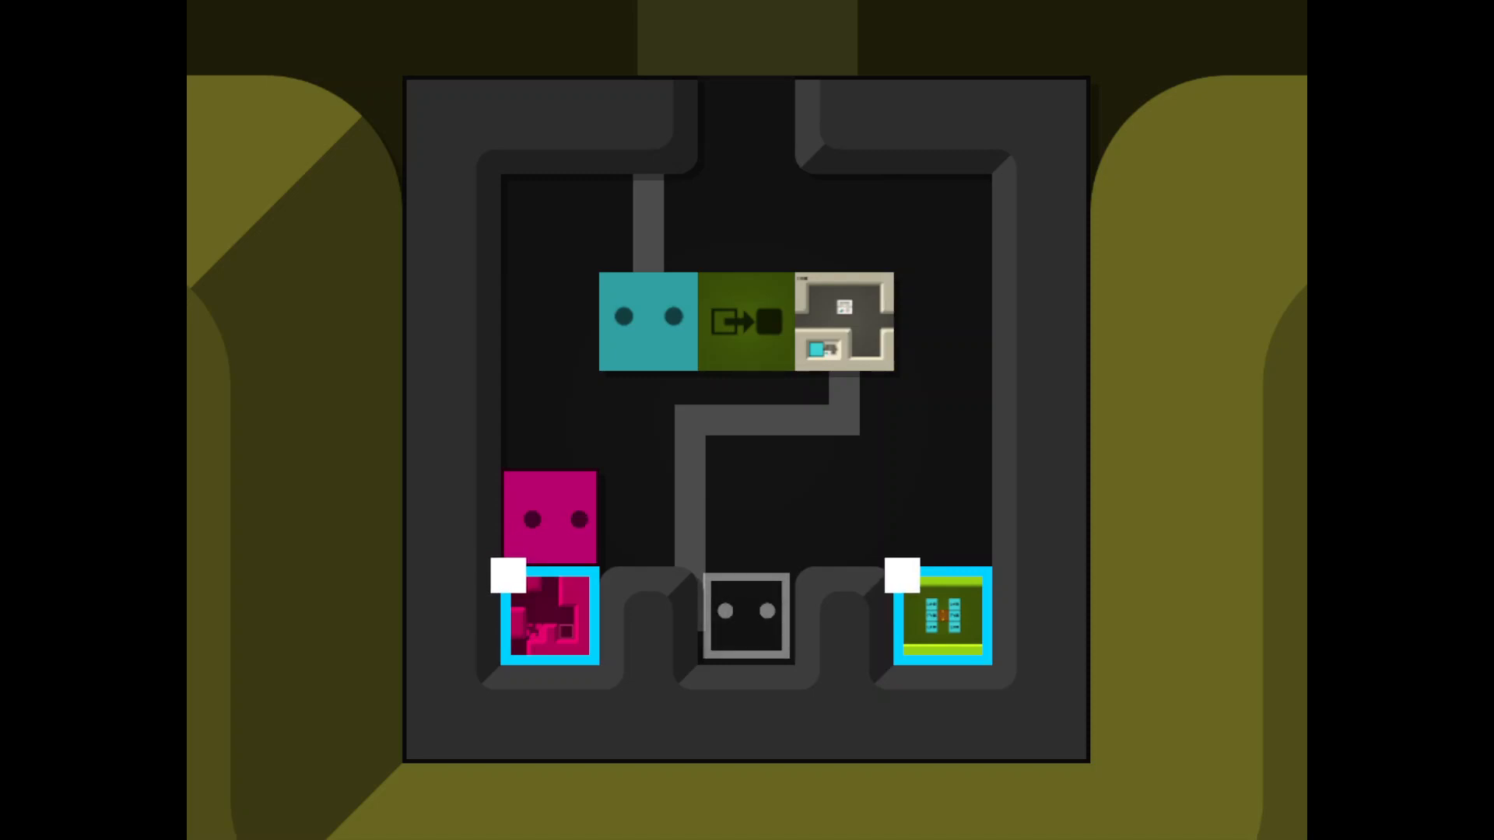
{"action": "key", "text": "Up"}
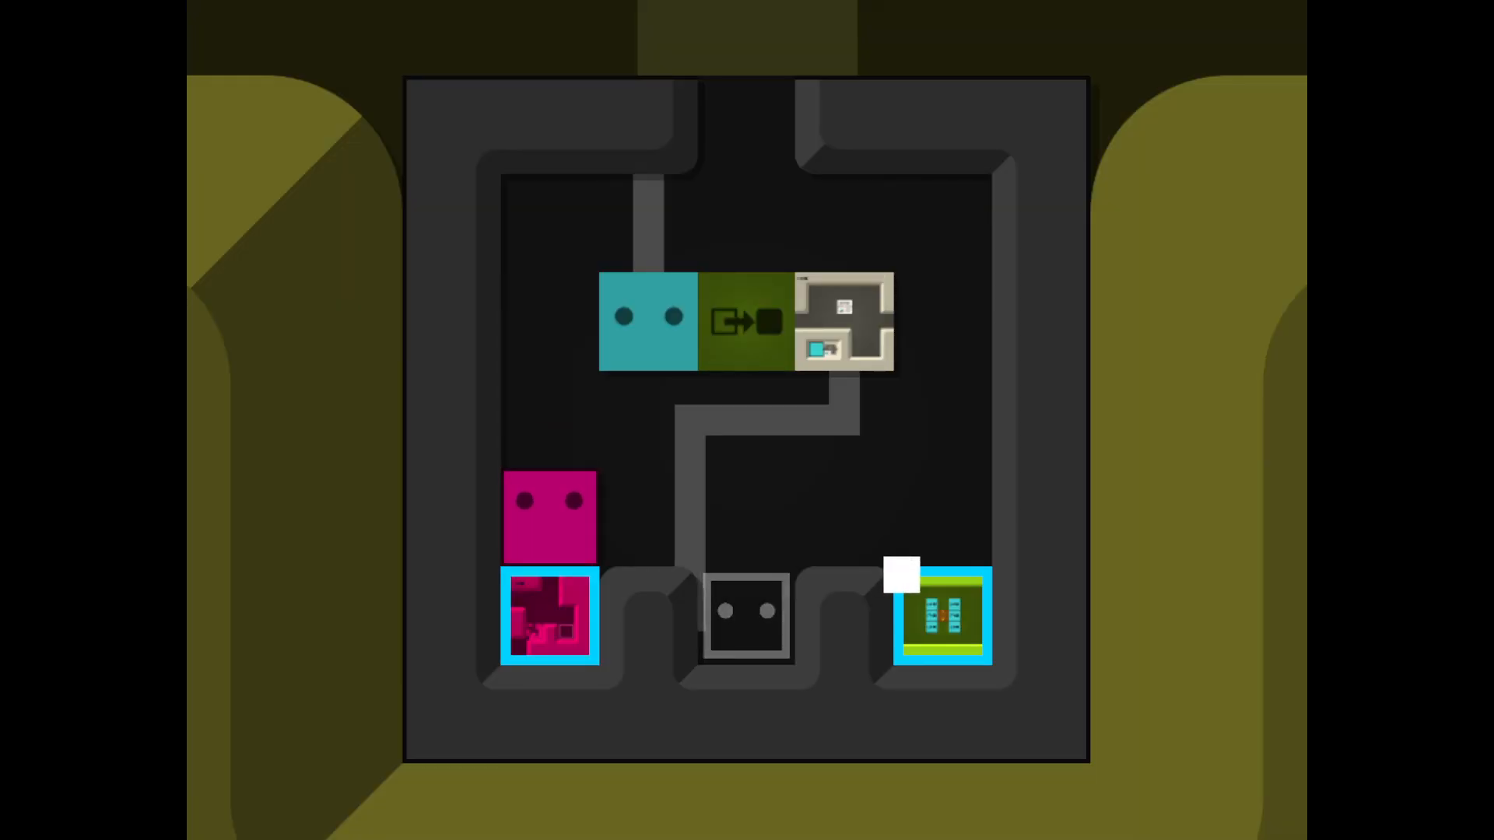
{"action": "key", "text": "Right"}
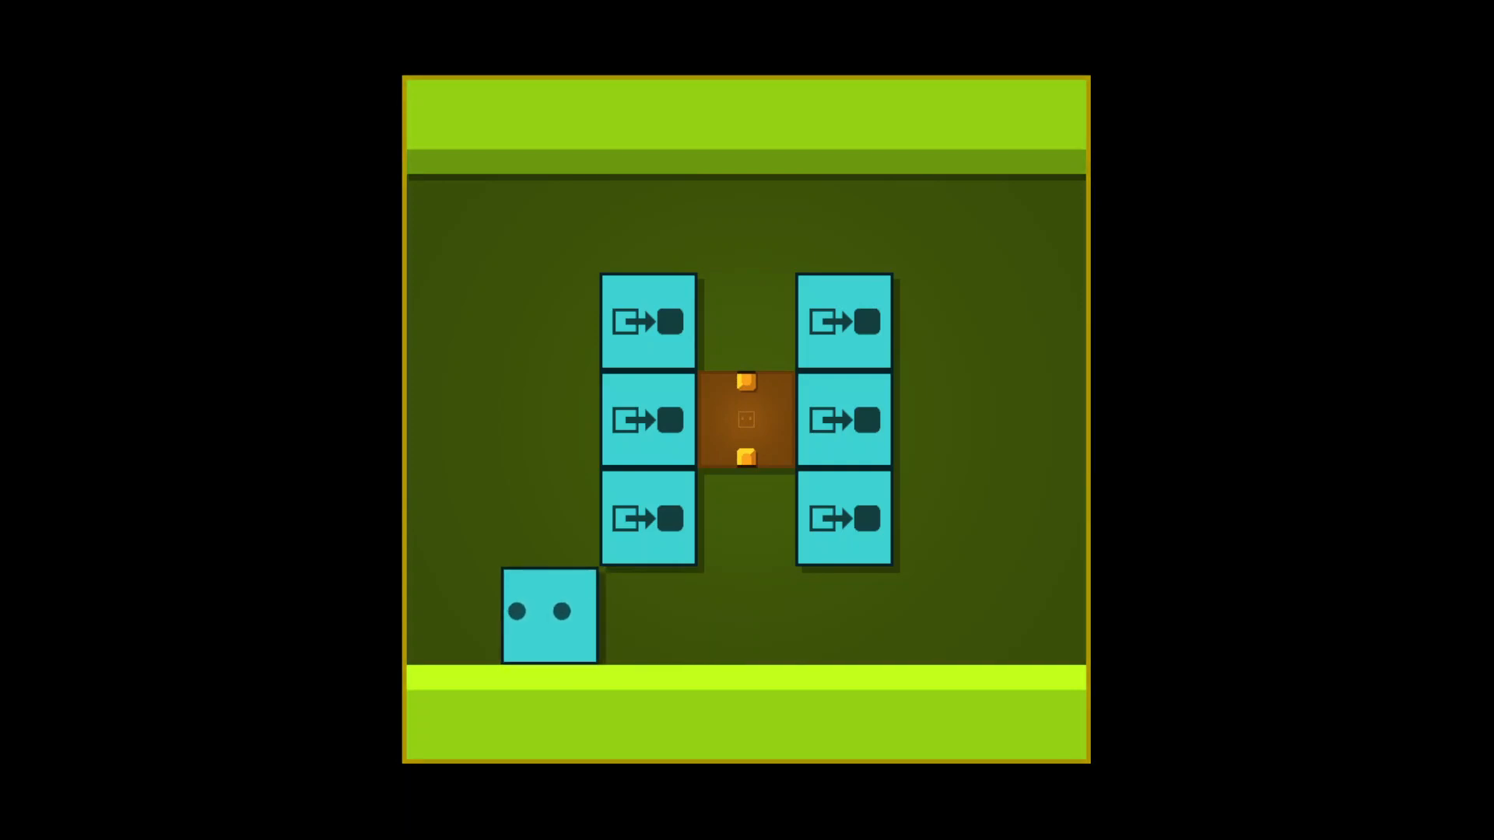
{"action": "key", "text": "Right"}
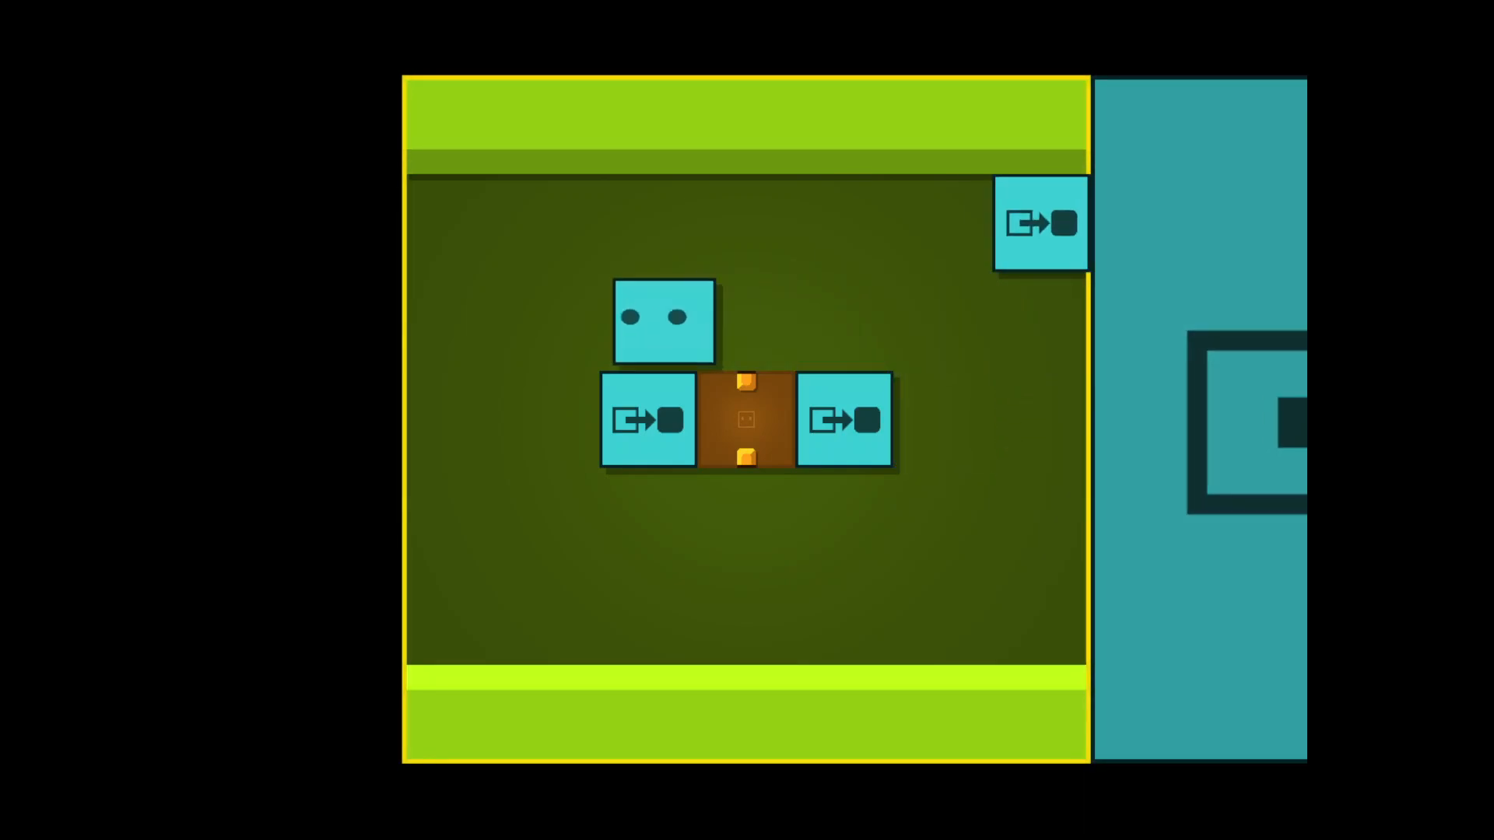
{"action": "key", "text": "Right"}
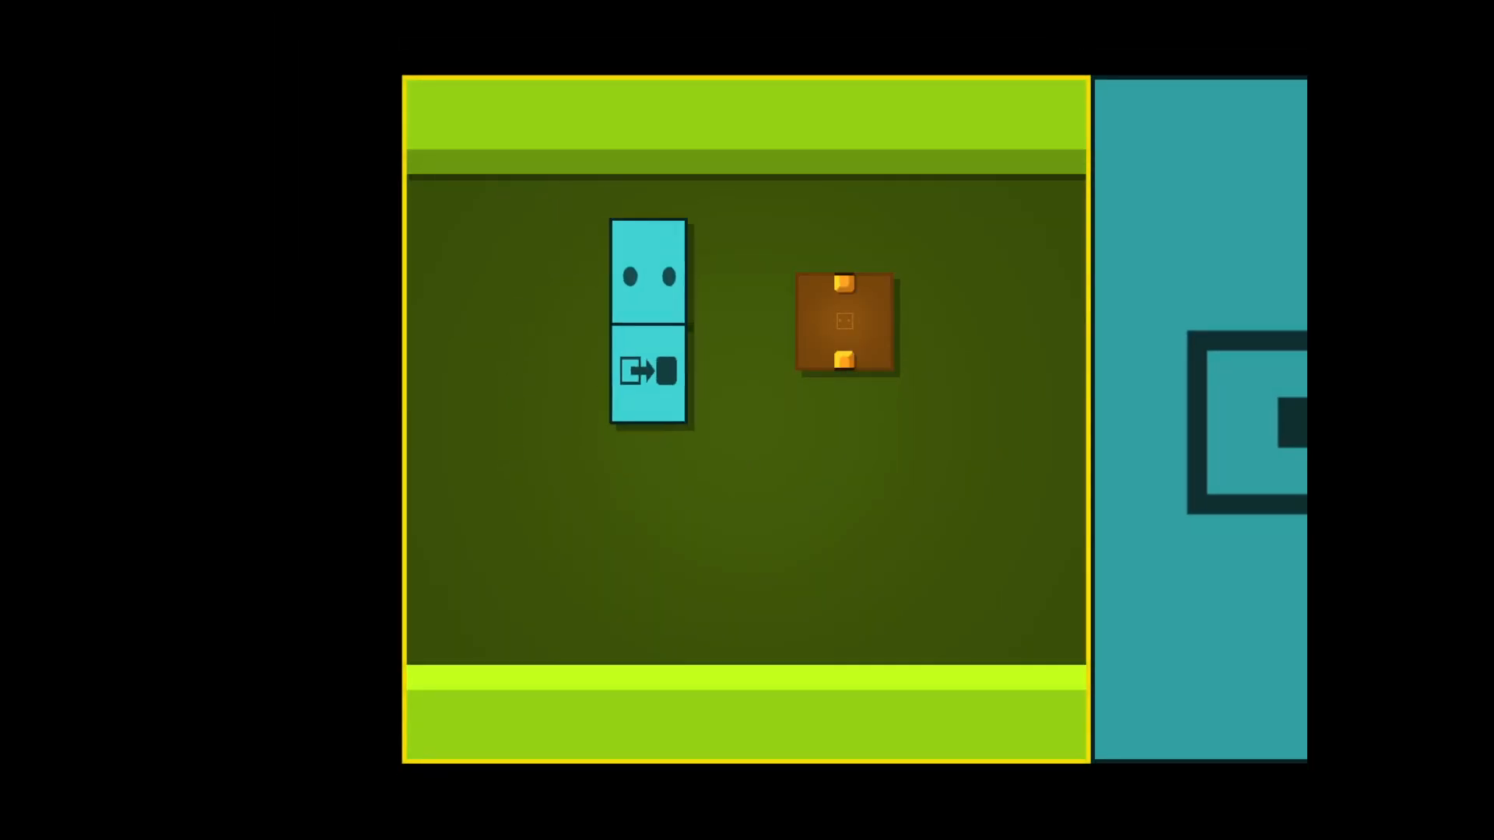
{"action": "key", "text": "right"}
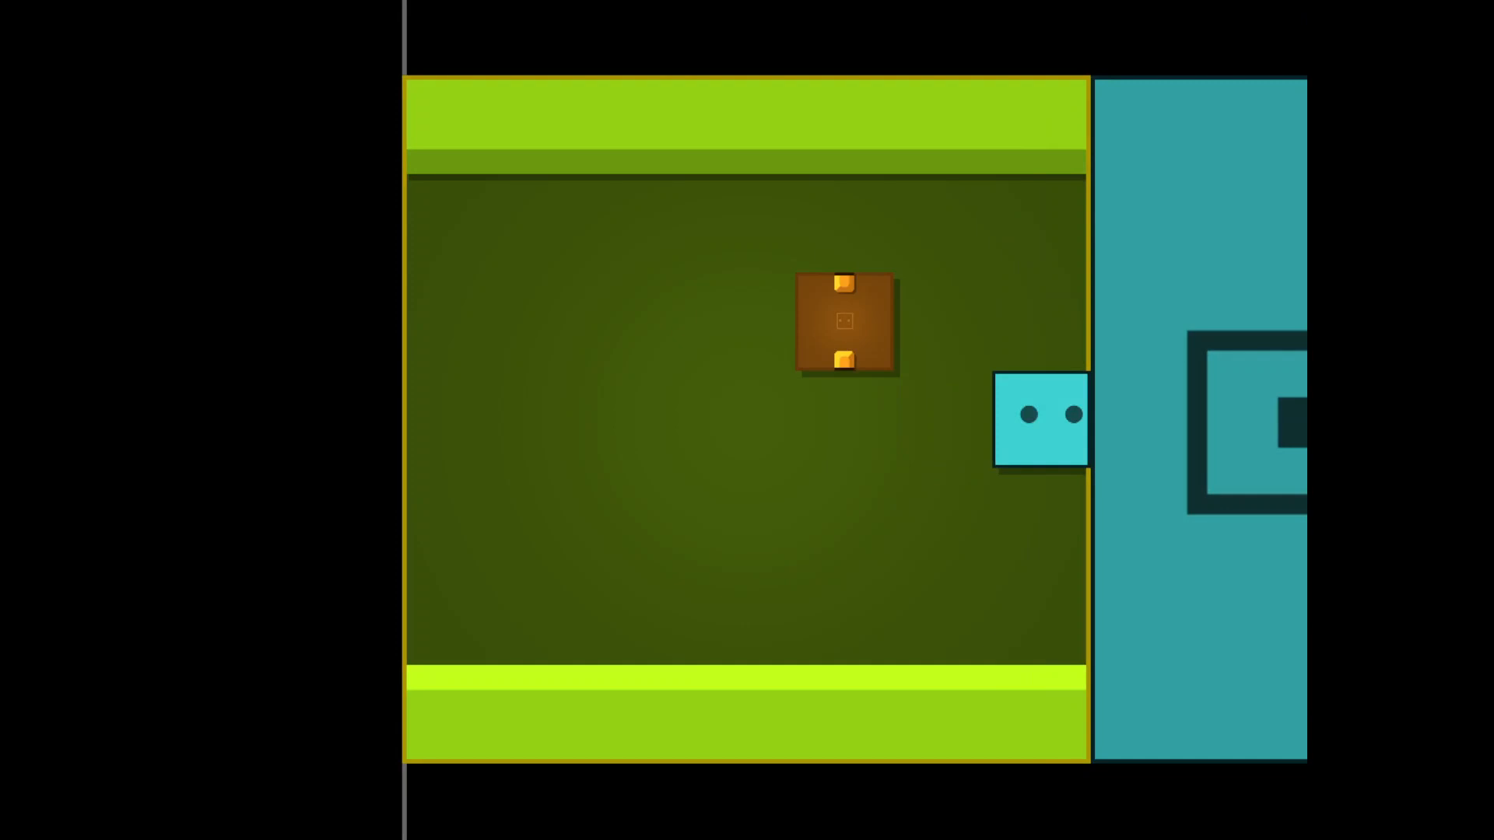
{"action": "key", "text": "Left"}
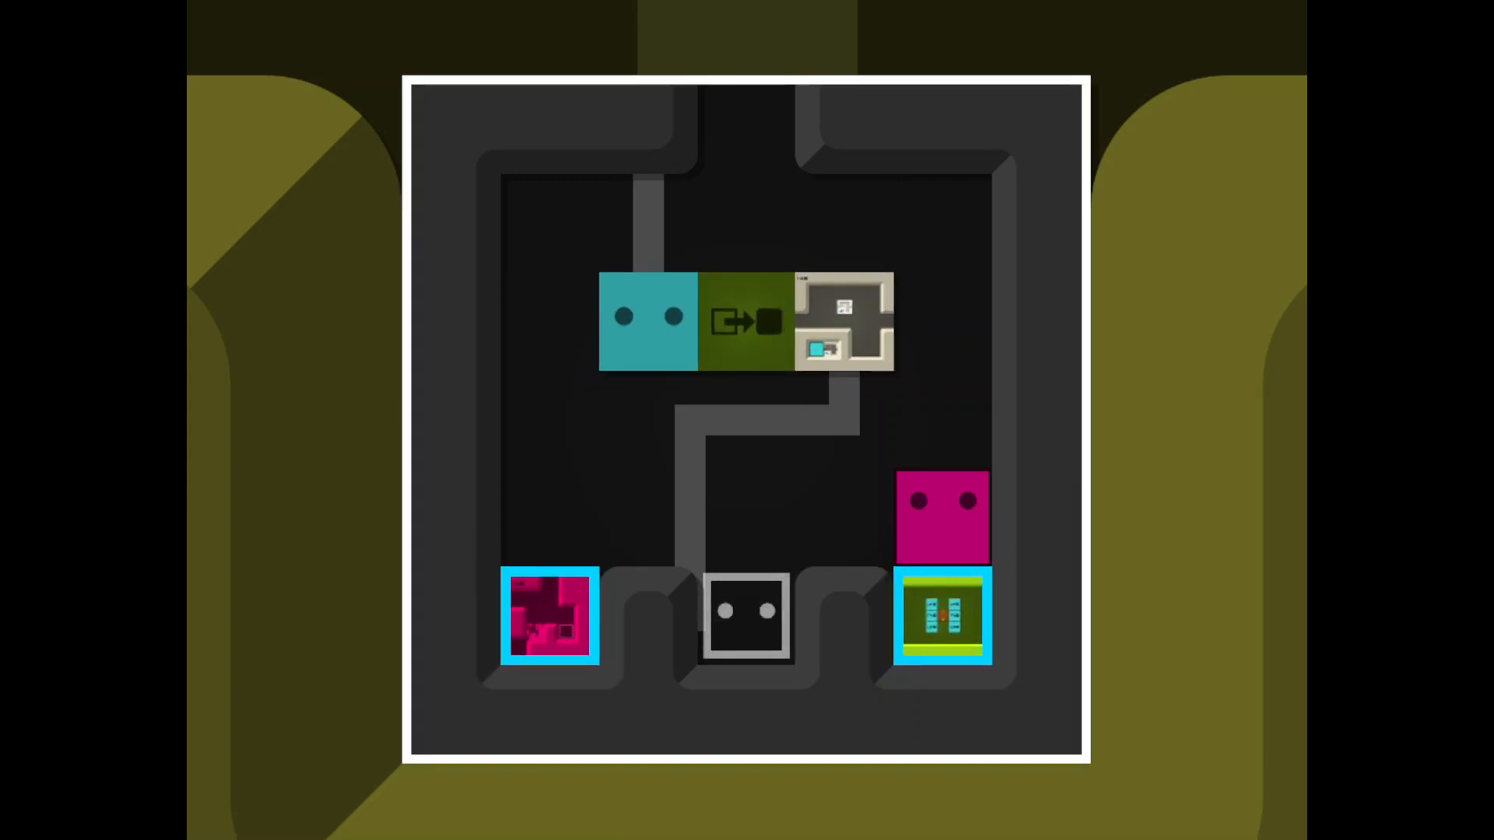
Move the player up and left through the level, then pause to show the Resume/Return/Settings/Quit menu.
{"action": "key", "text": "Up"}
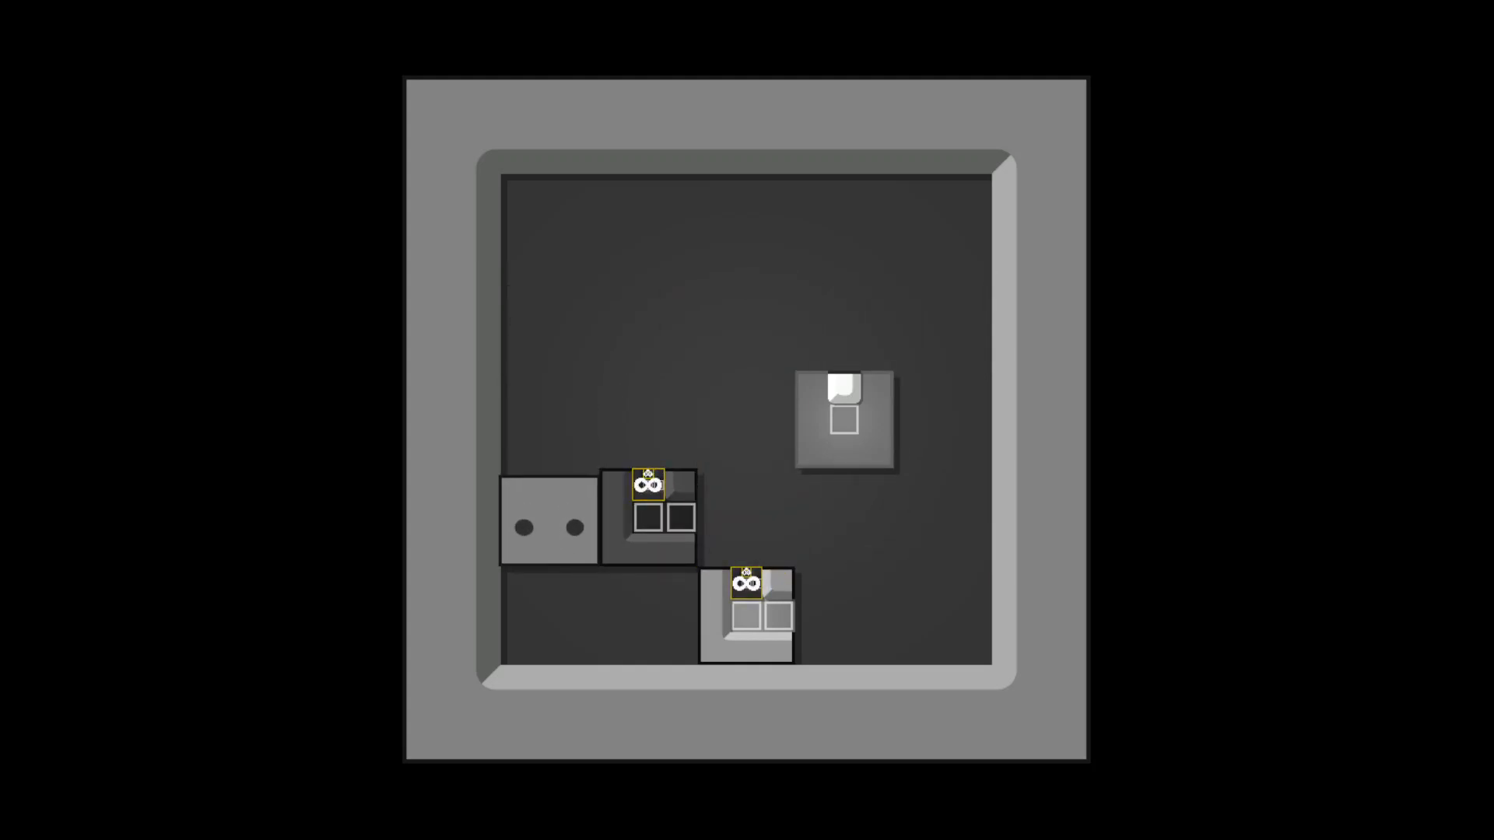
{"action": "key", "text": "Up"}
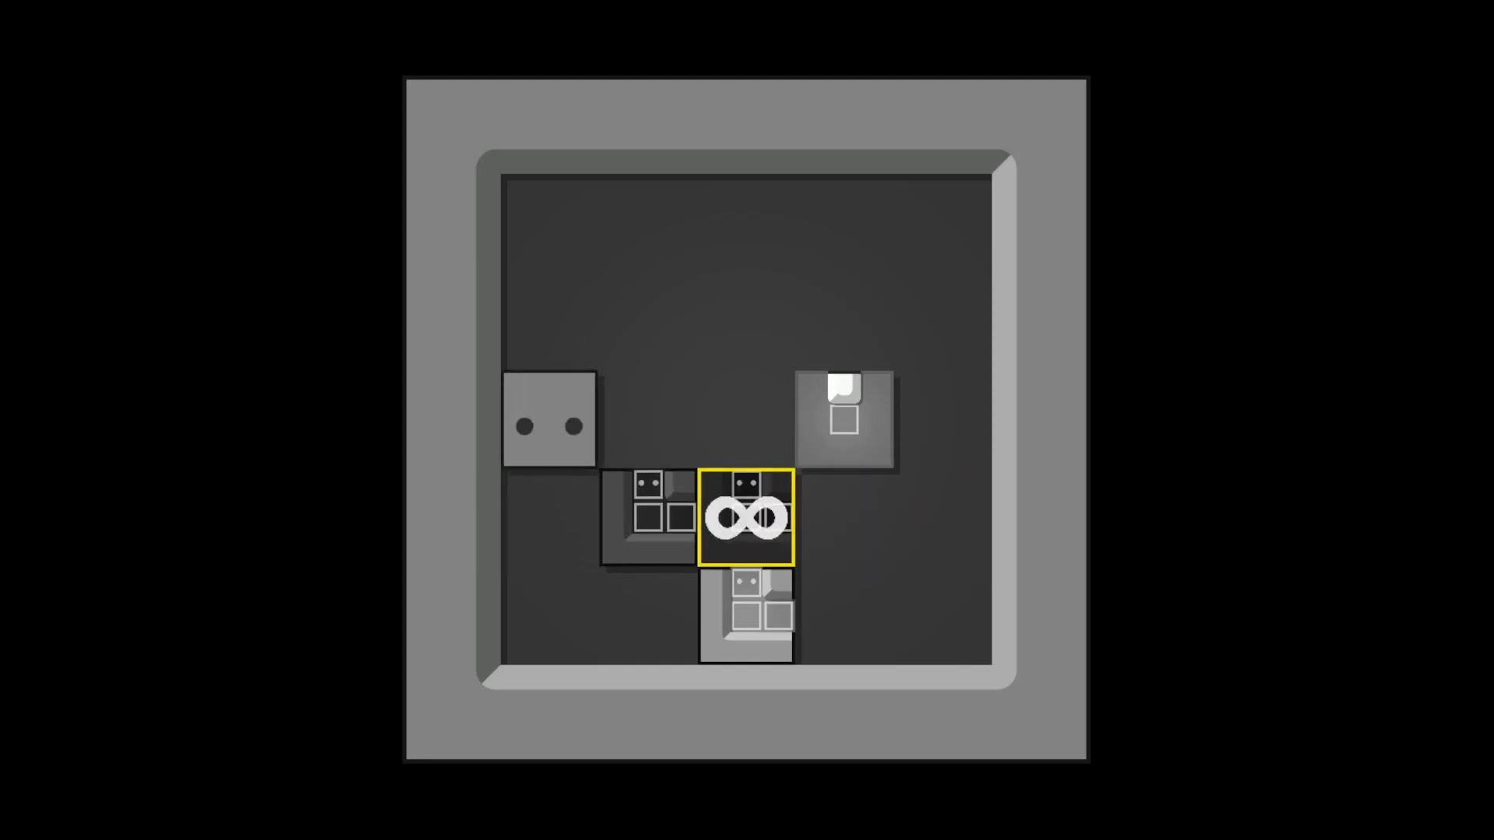
{"action": "key", "text": "Left"}
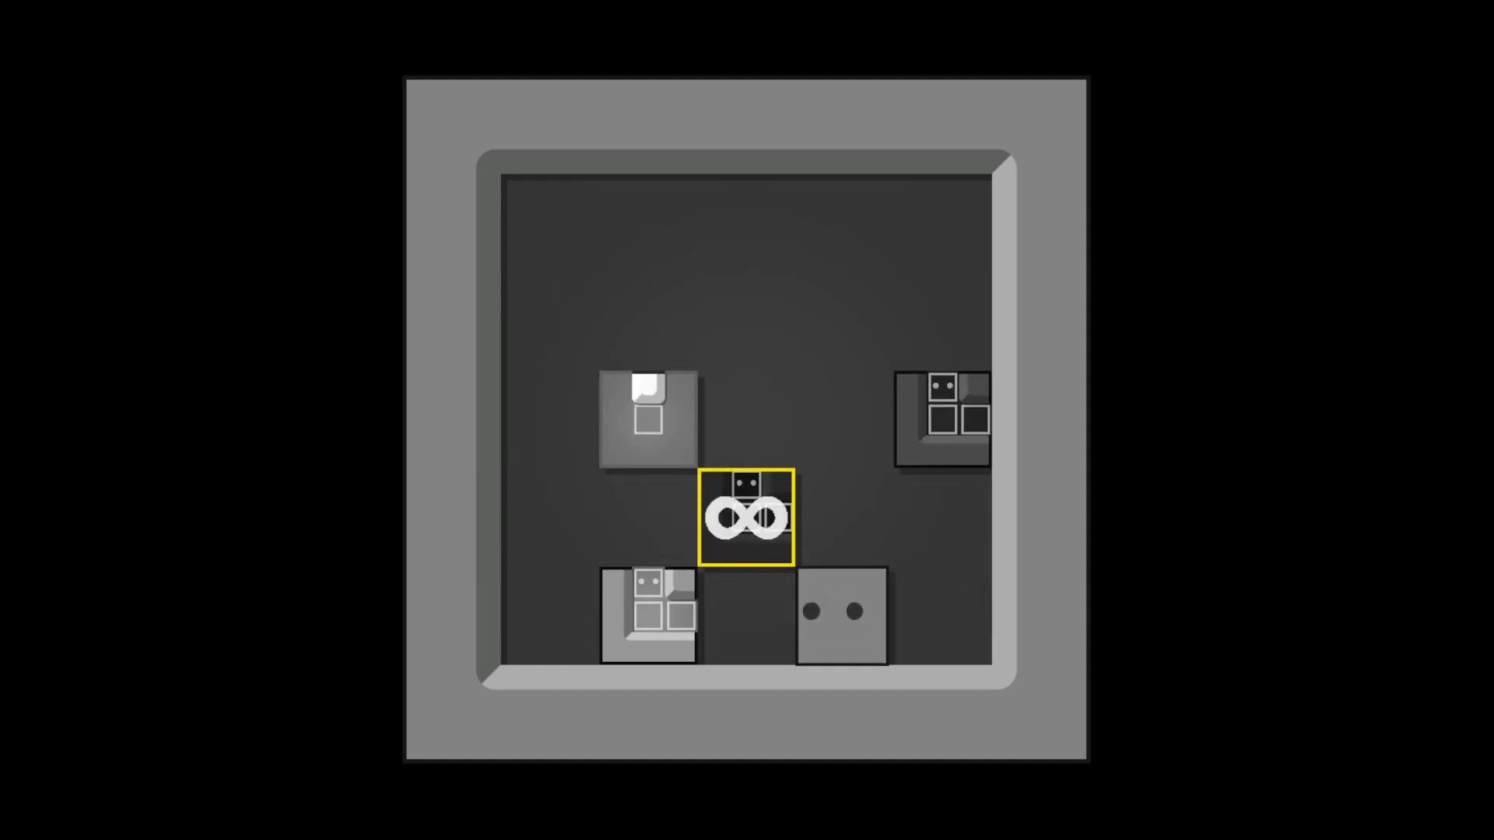
{"action": "key", "text": "Up"}
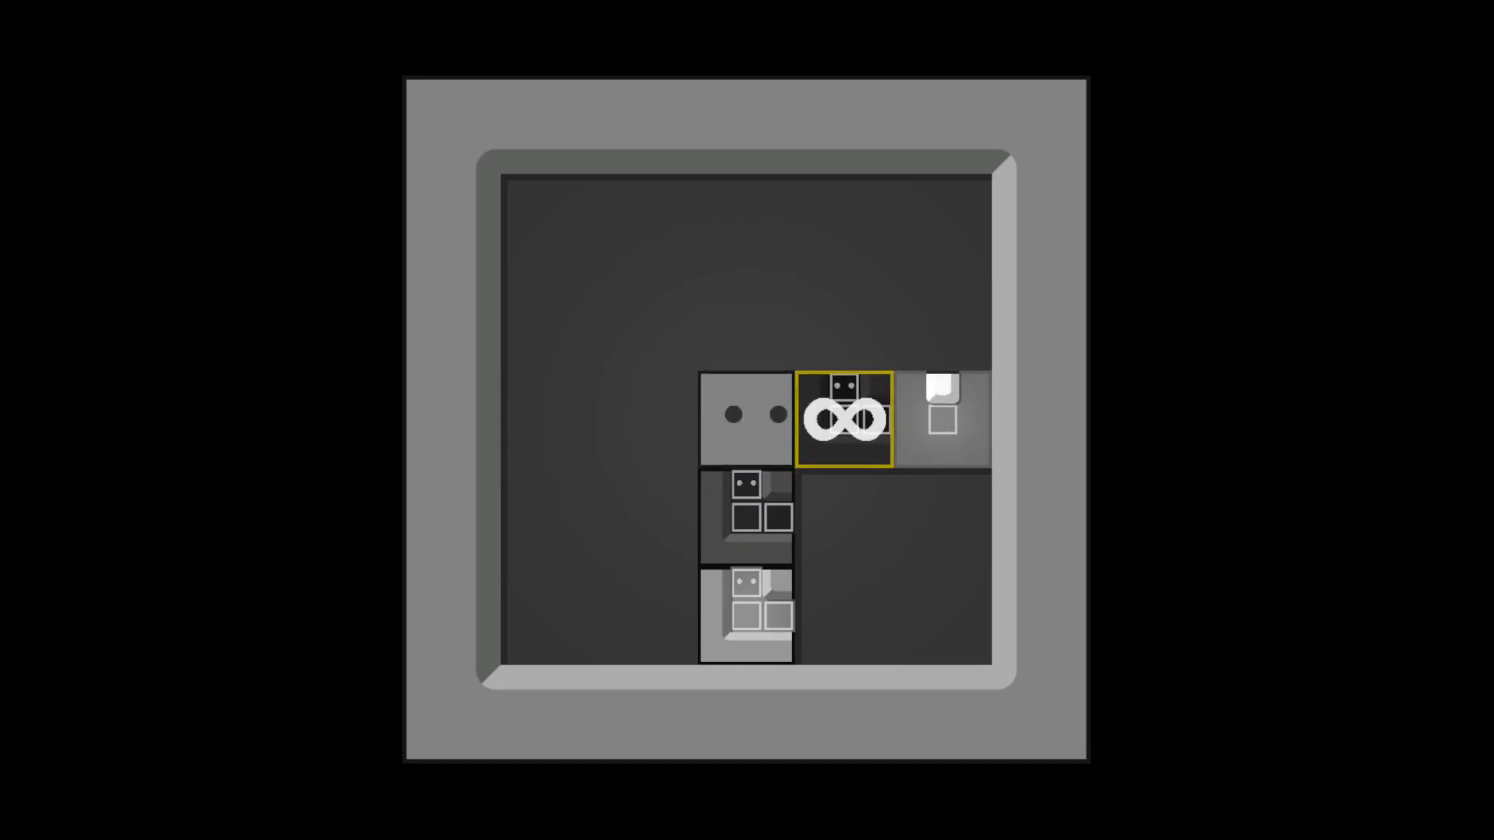
{"action": "key", "text": "left"}
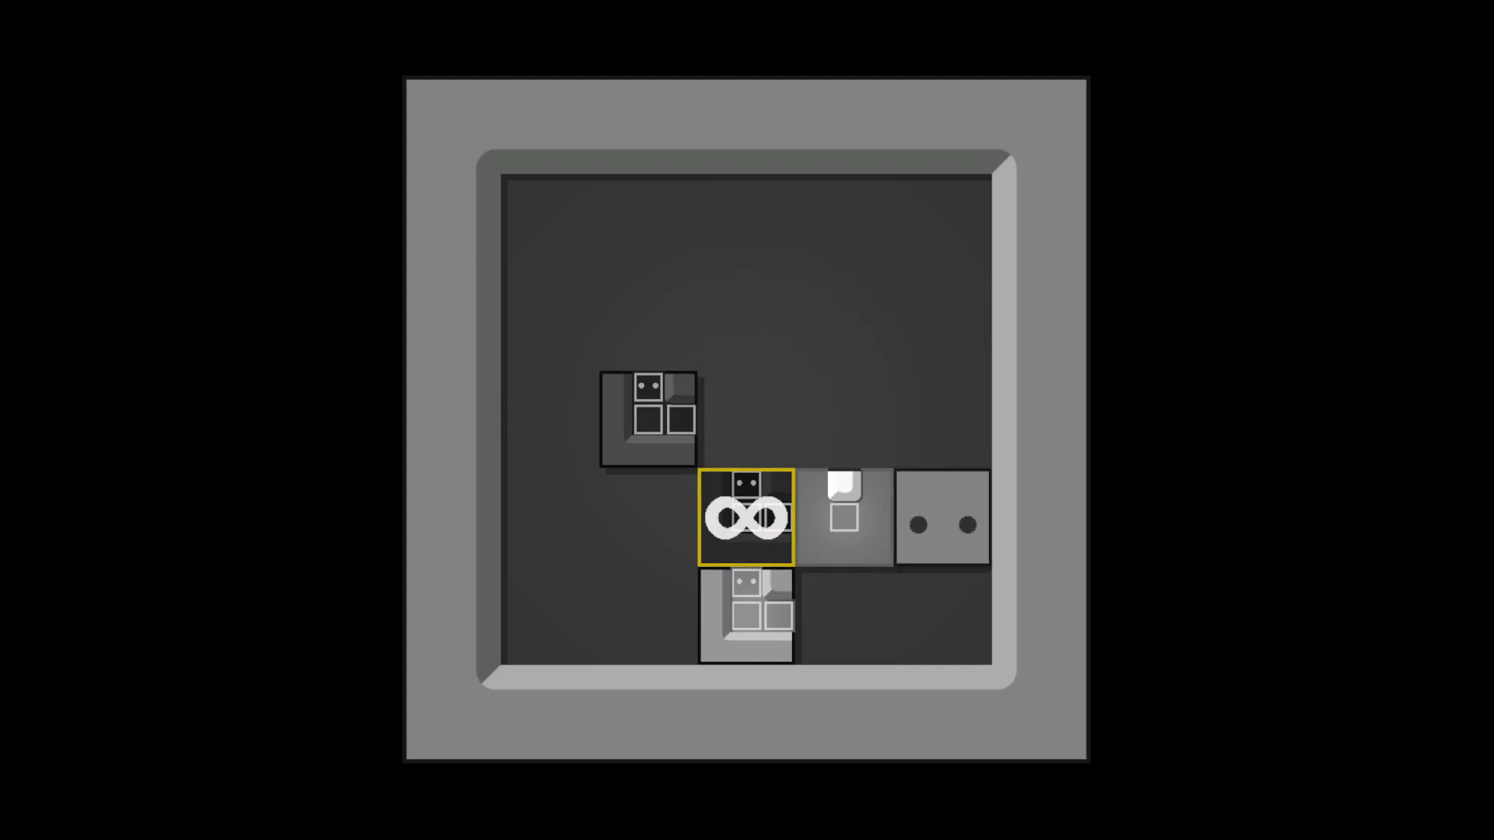
{"action": "key", "text": "Left"}
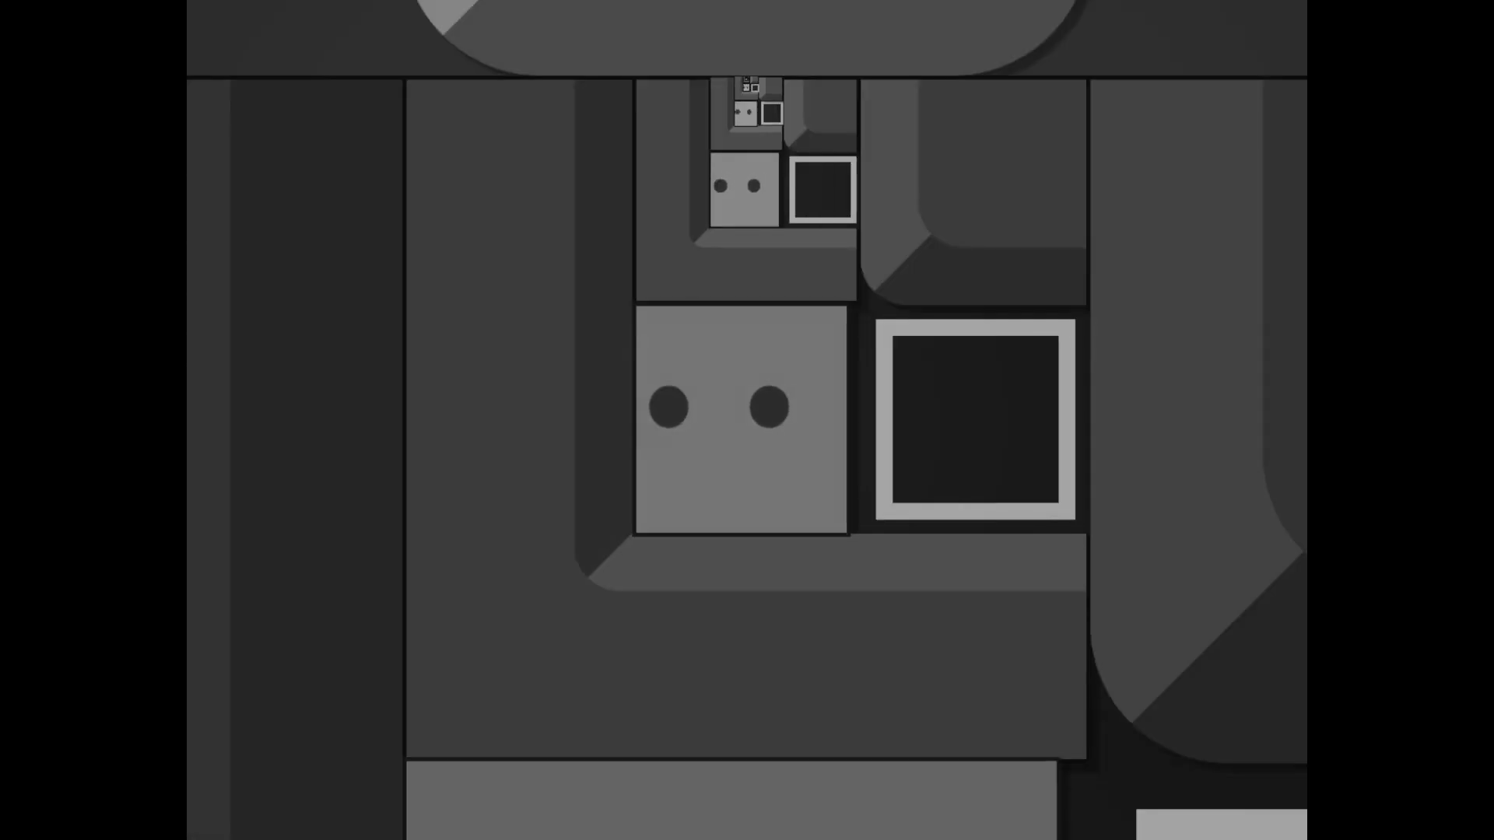
{"action": "key", "text": "Escape"}
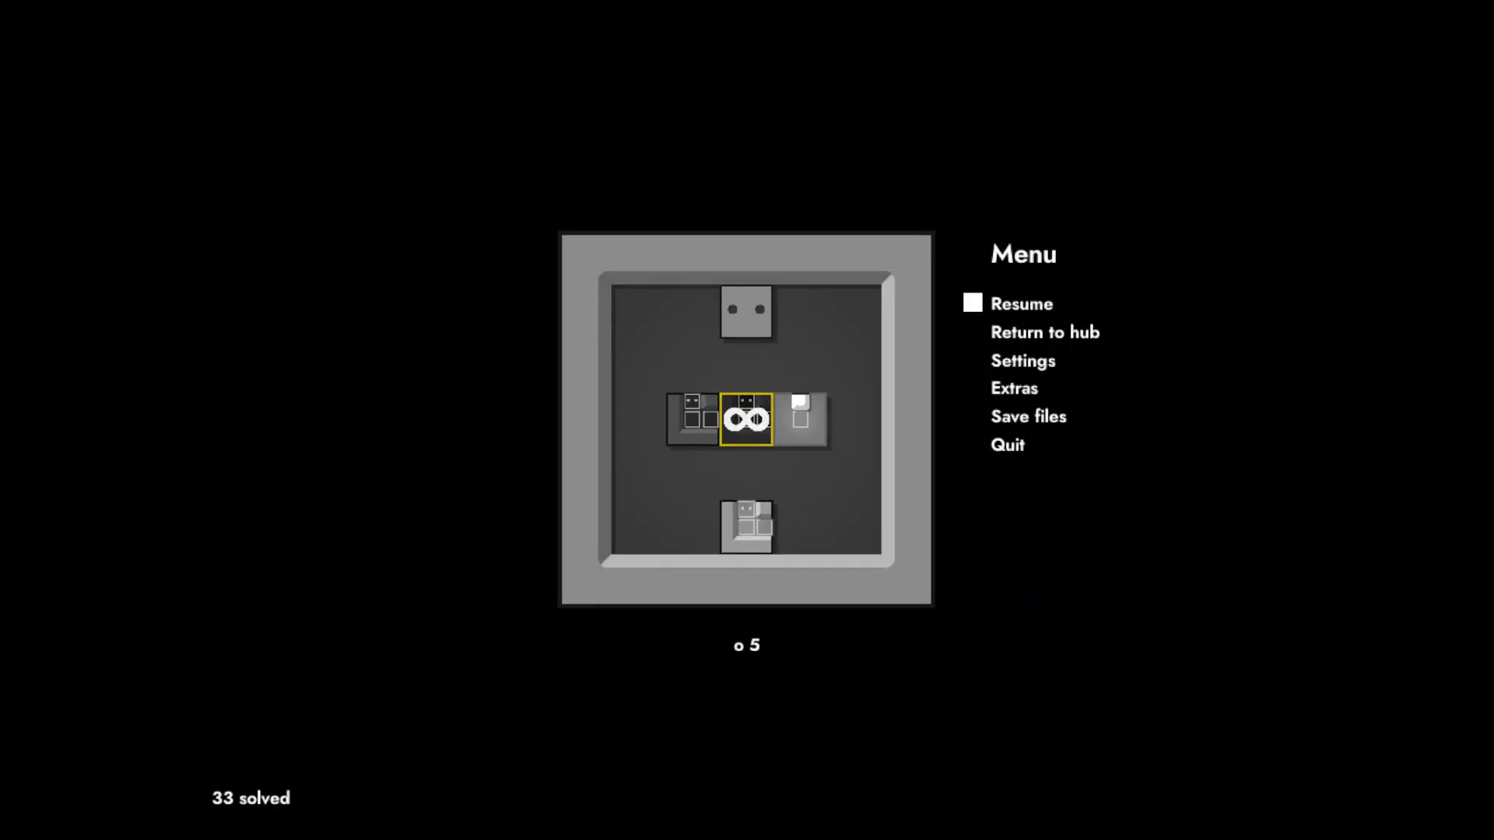